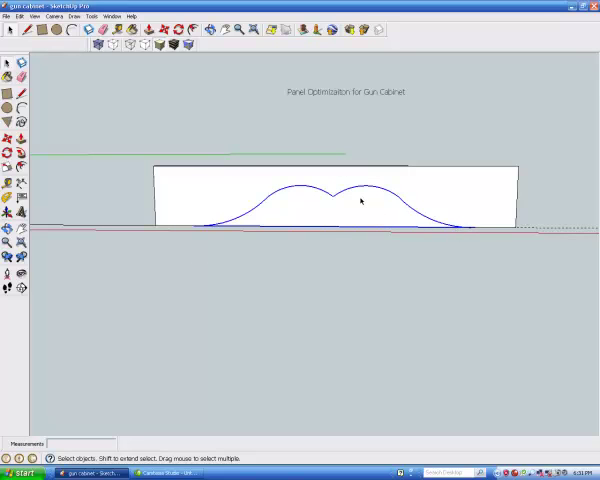
# Step: Copy the curve half along the red axis to form the board's second hump
pyautogui.rightClick(358, 203)
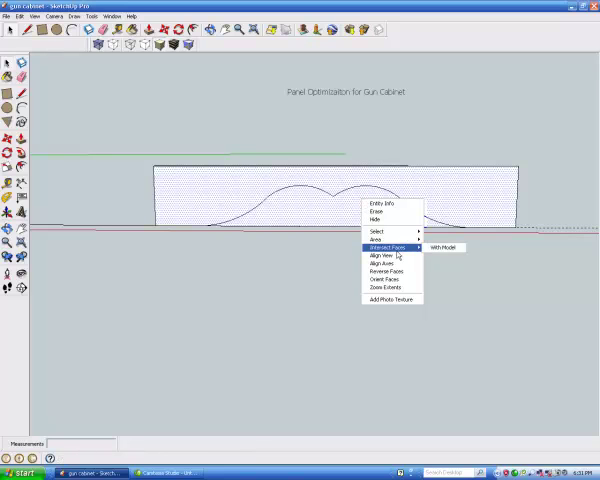
pyautogui.moveTo(378, 242)
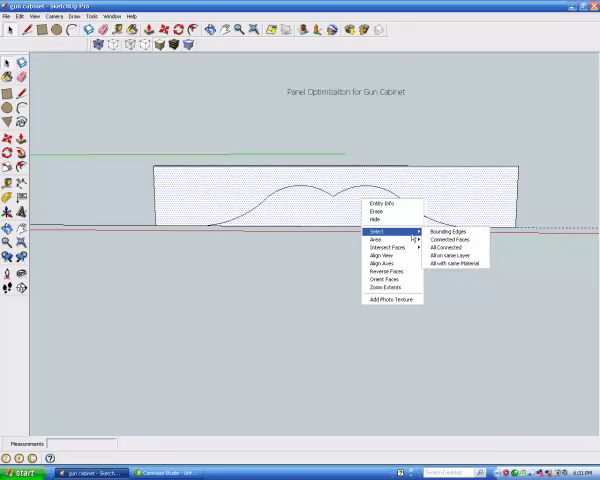
pyautogui.moveTo(452, 263)
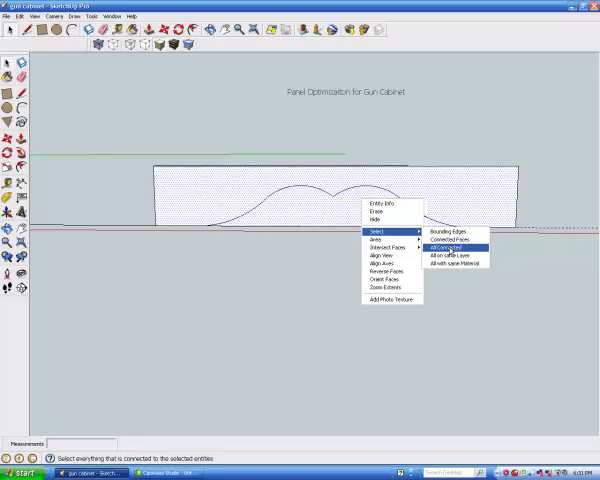
pyautogui.moveTo(455, 264)
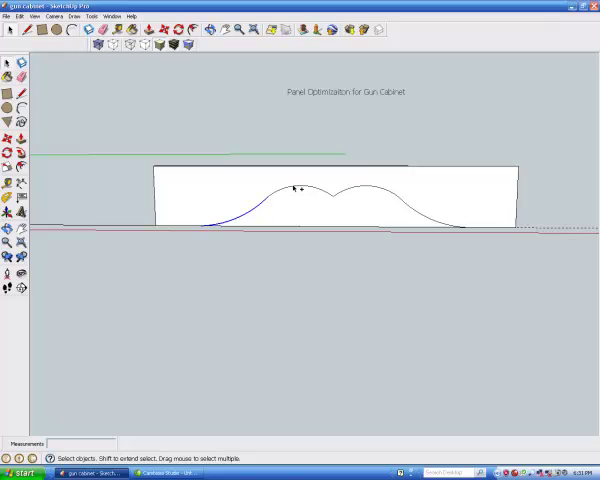
pyautogui.click(300, 190)
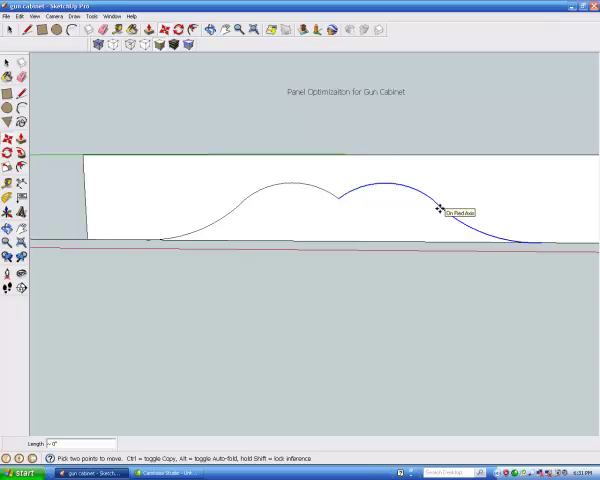
pyautogui.moveTo(170, 235)
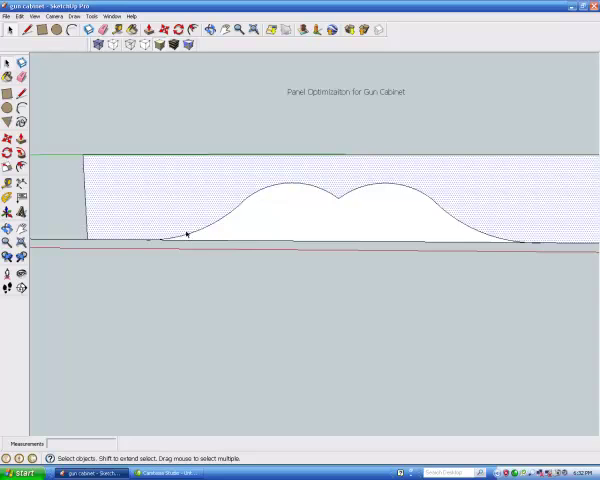
pyautogui.moveTo(290, 231)
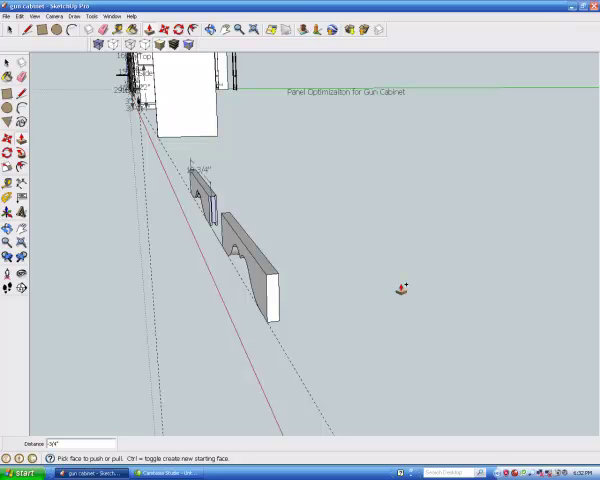
pyautogui.moveTo(313, 229)
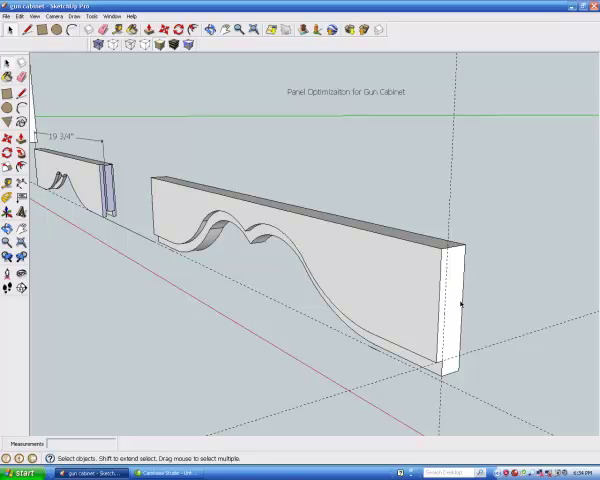
pyautogui.moveTo(470, 315)
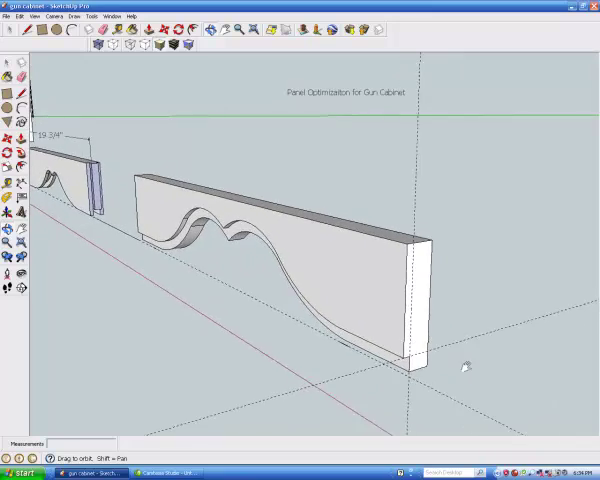
# Step: Orbit to the rail's right end and place Tape Measure guides 2/16 inch in
pyautogui.moveTo(470, 365); pyautogui.dragTo(365, 365)
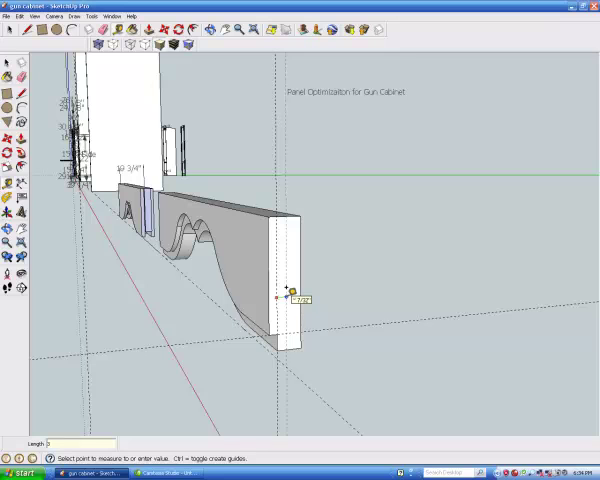
pyautogui.write('2/16')
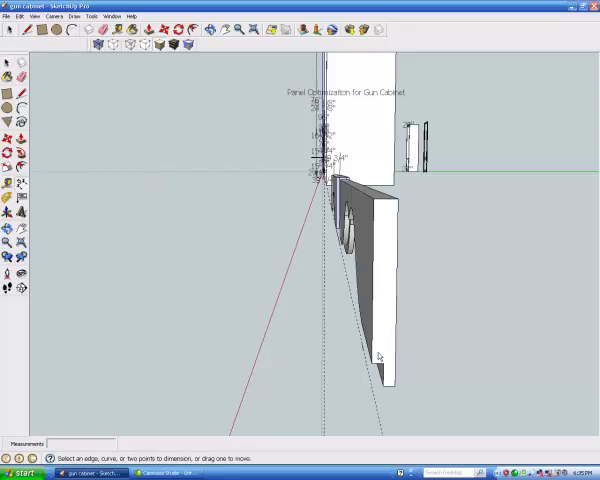
# Step: Push/Pull the rail's end faces along the guide lines to start the tenons
pyautogui.click(372, 202)
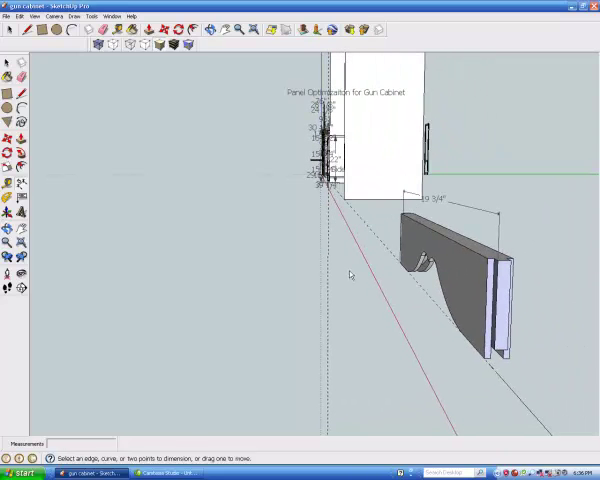
pyautogui.moveTo(420, 372)
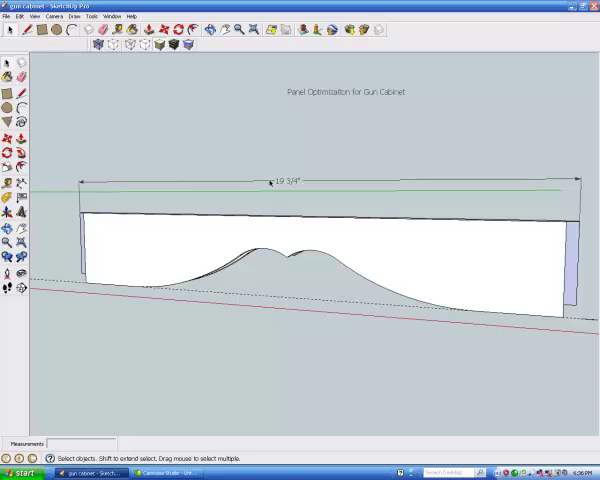
# Step: Select and erase the 19 3/4-inch overall length dimension from the rail
pyautogui.click(275, 183)
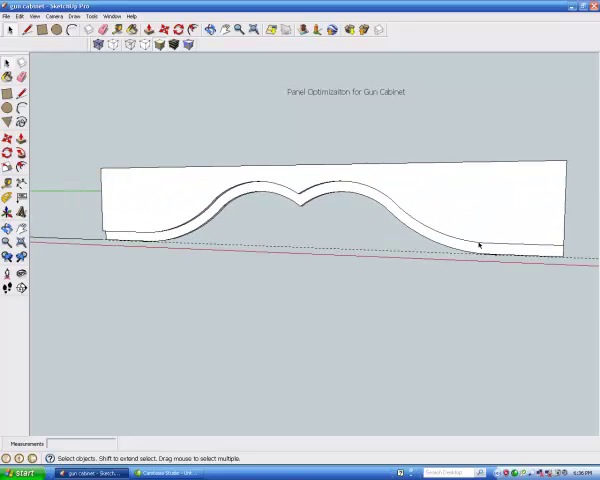
pyautogui.moveTo(72, 149)
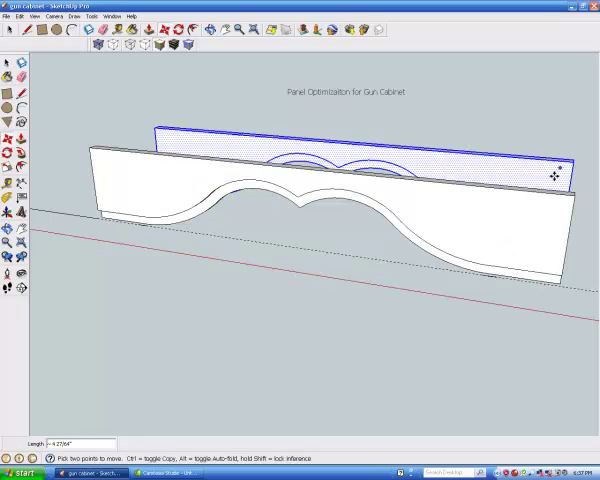
# Step: Mirror the copied rail along the green axis and slide it against the rail
pyautogui.rightClick(540, 175)
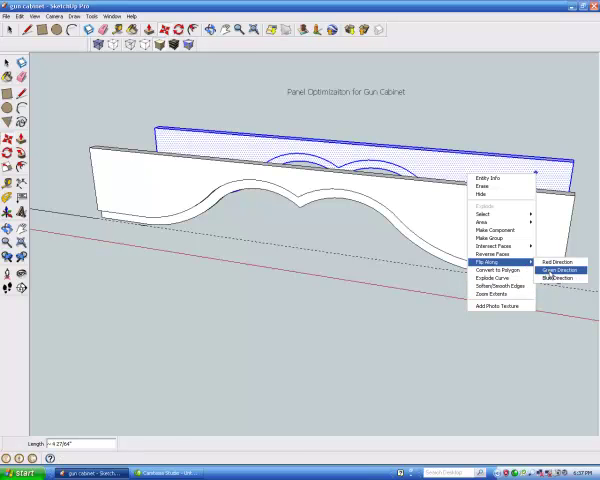
pyautogui.click(563, 268)
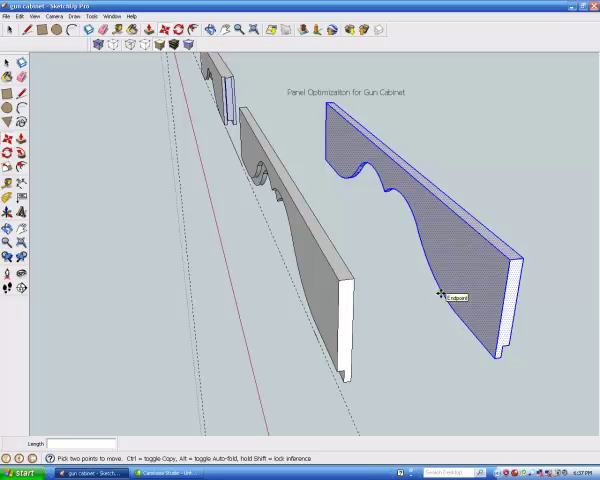
pyautogui.moveTo(228, 207)
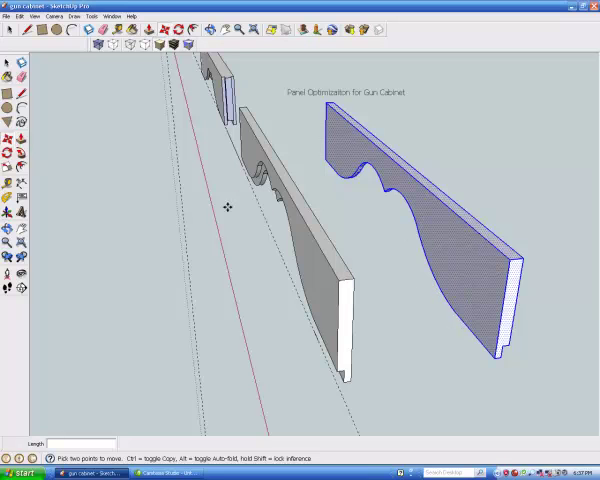
pyautogui.moveTo(522, 258)
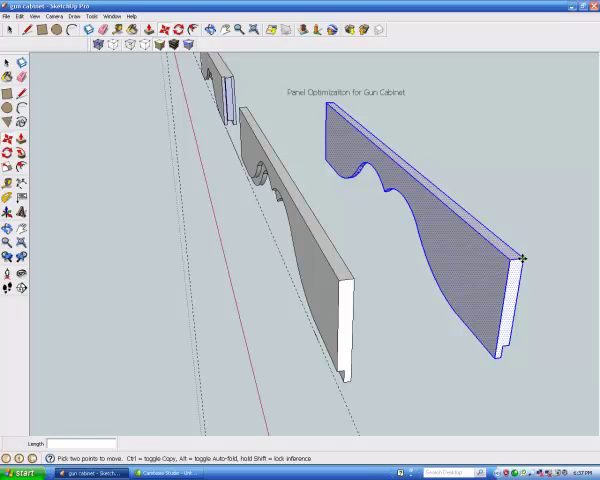
pyautogui.moveTo(522, 258); pyautogui.dragTo(468, 270)
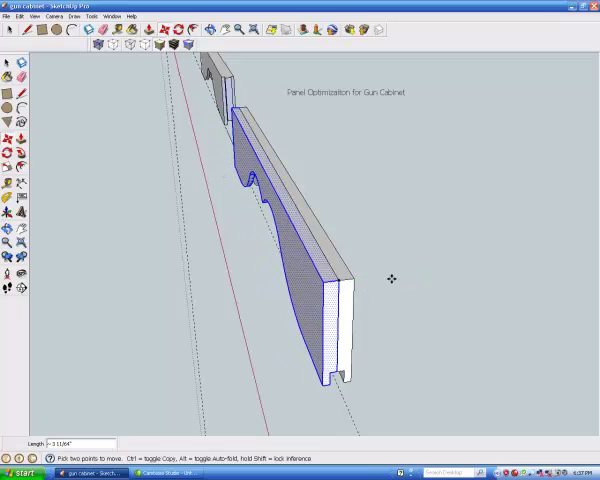
pyautogui.moveTo(390, 279)
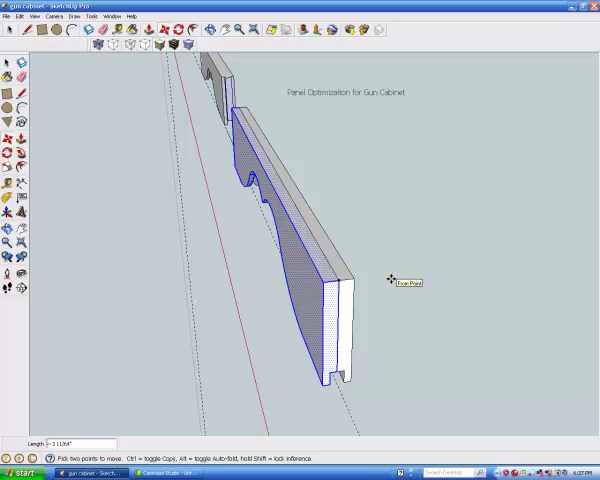
pyautogui.moveTo(396, 404)
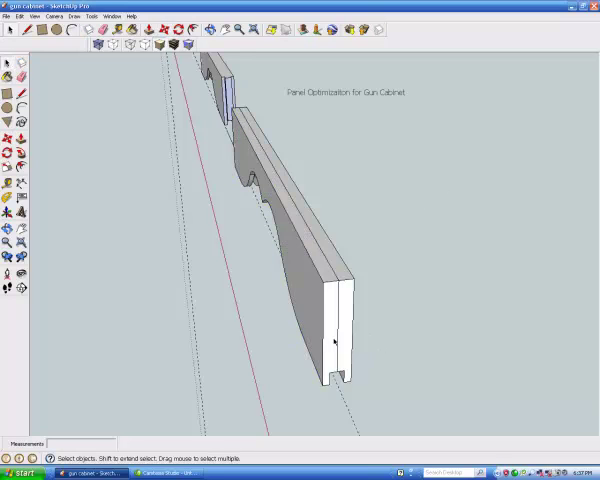
# Step: Deselect the profile piece and orbit around to the rail's far side
pyautogui.click(337, 335)
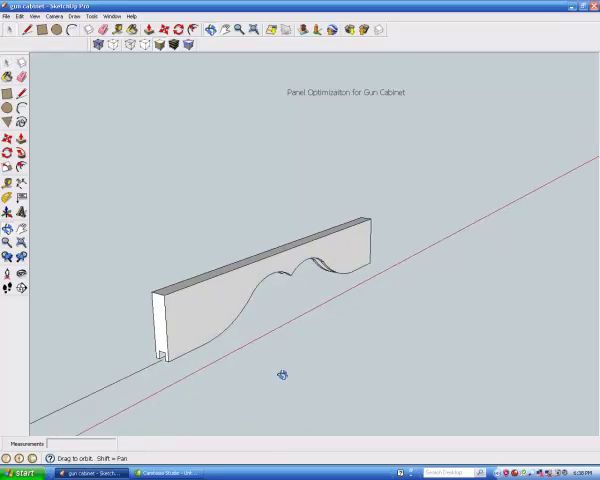
pyautogui.moveTo(283, 375); pyautogui.dragTo(87, 147)
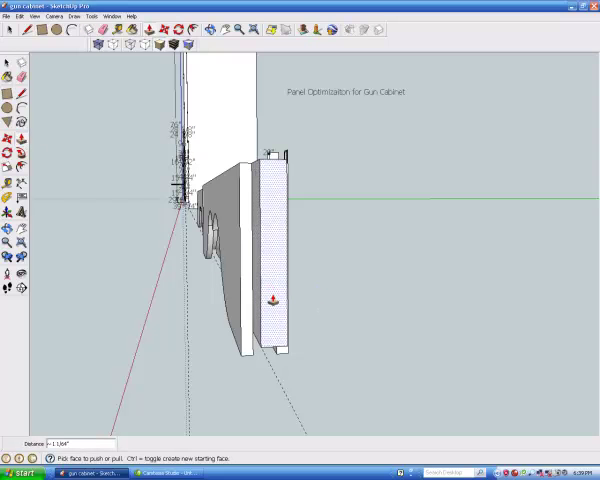
# Step: Extrude the rail's end face 3/8 inch with Push/Pull to create a tenon
pyautogui.write('3/8"')
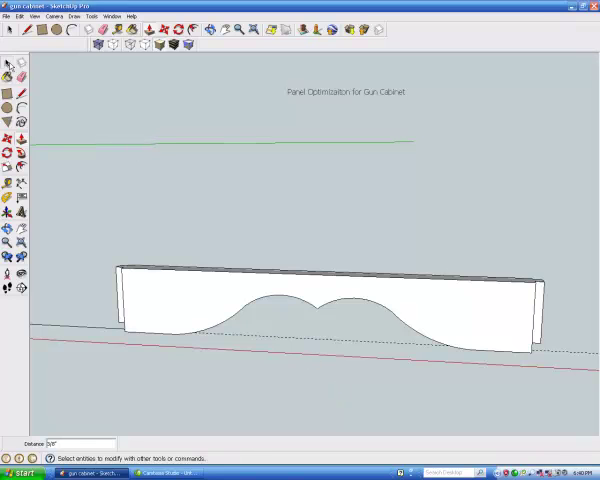
# Step: Window-select the whole rail and make it a component named 'demo for arched door rail'
pyautogui.moveTo(90, 240); pyautogui.dragTo(535, 380)
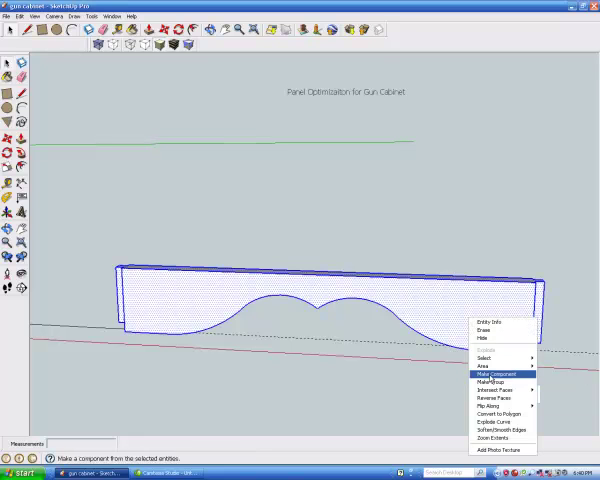
pyautogui.click(481, 374)
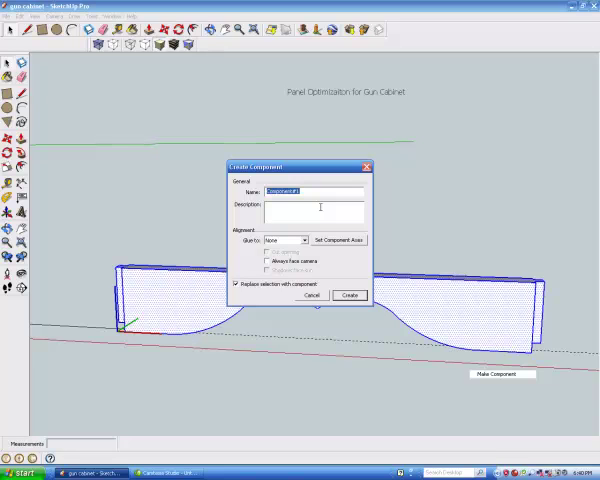
pyautogui.write('dmo')
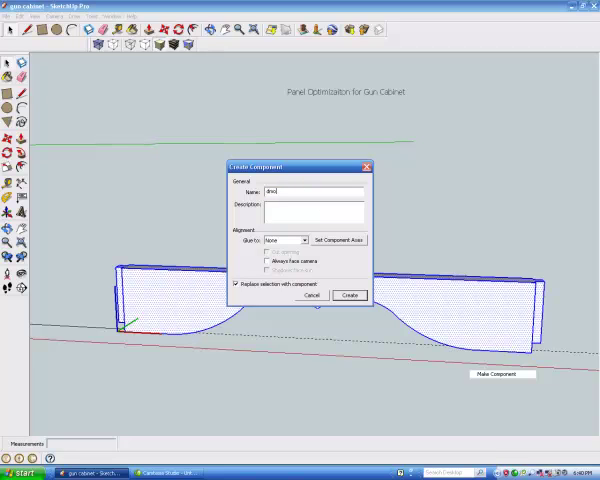
pyautogui.write('demo for arche')
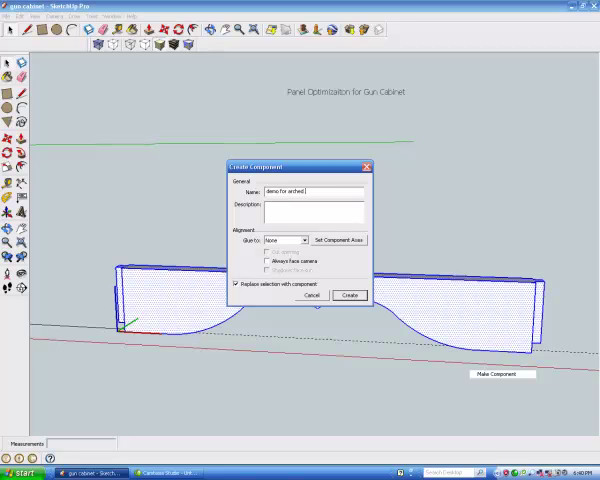
pyautogui.write('door rail')
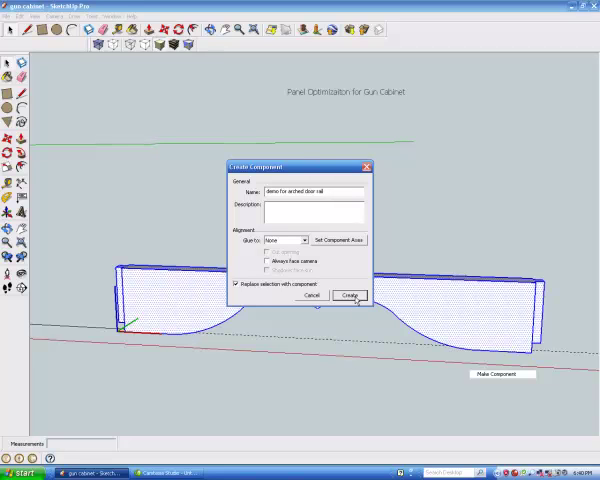
pyautogui.click(351, 295)
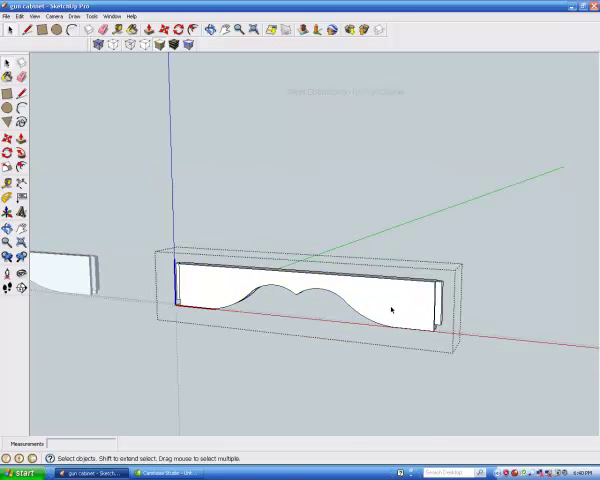
pyautogui.moveTo(91, 217)
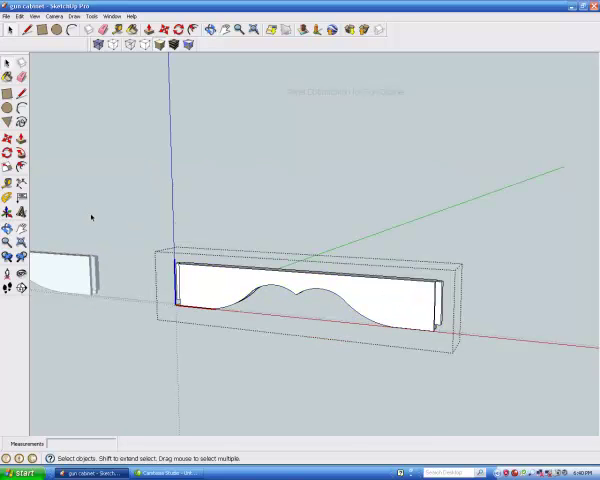